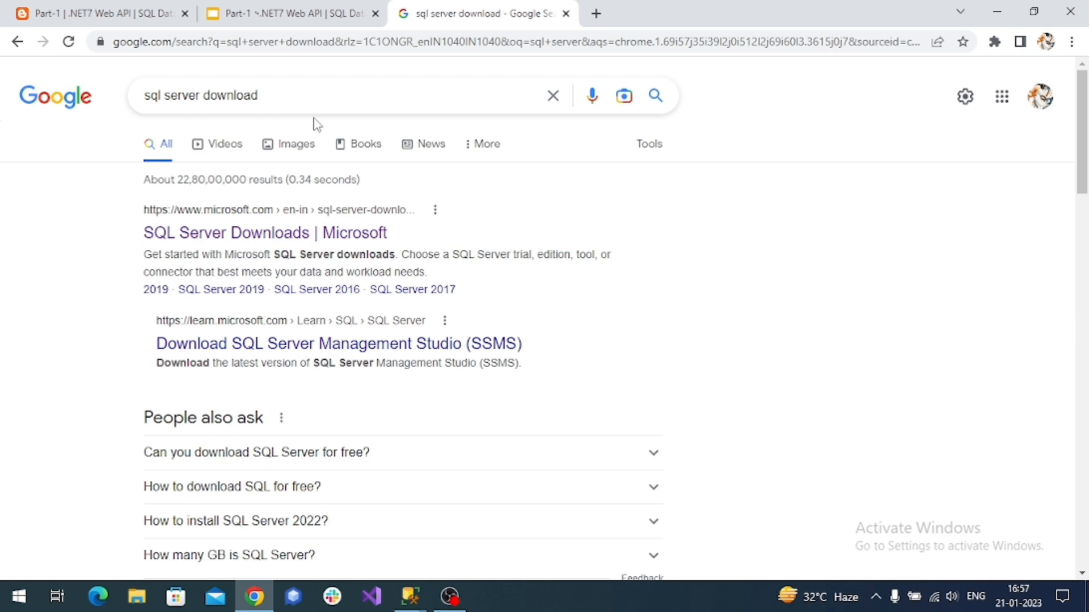
mouse_move(292, 238)
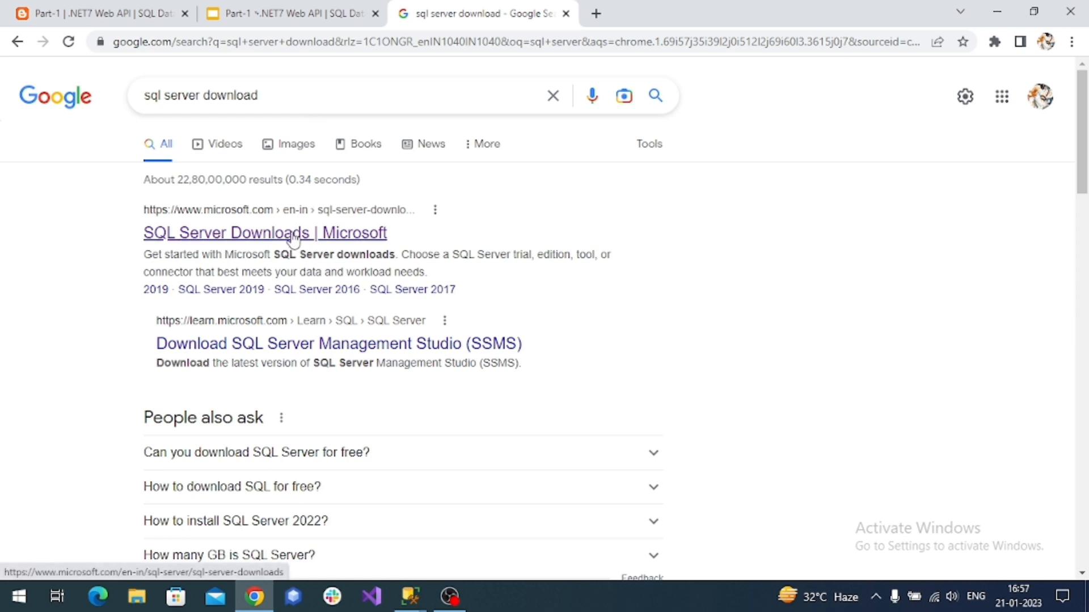
Open Microsoft's SQL Server Downloads page and scroll to the free Developer edition
click(287, 233)
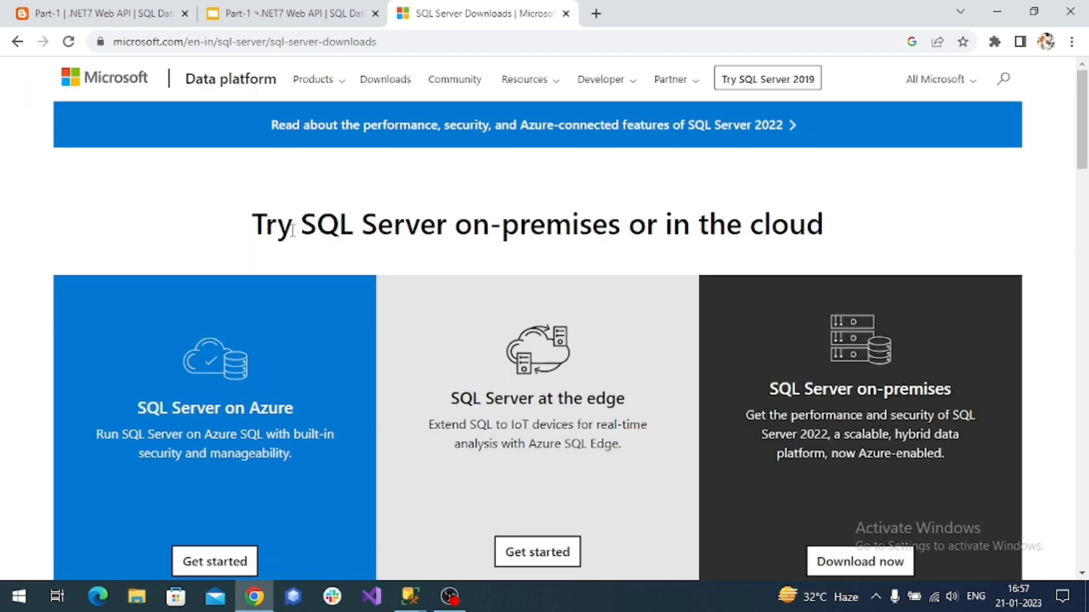
scroll(down, 3)
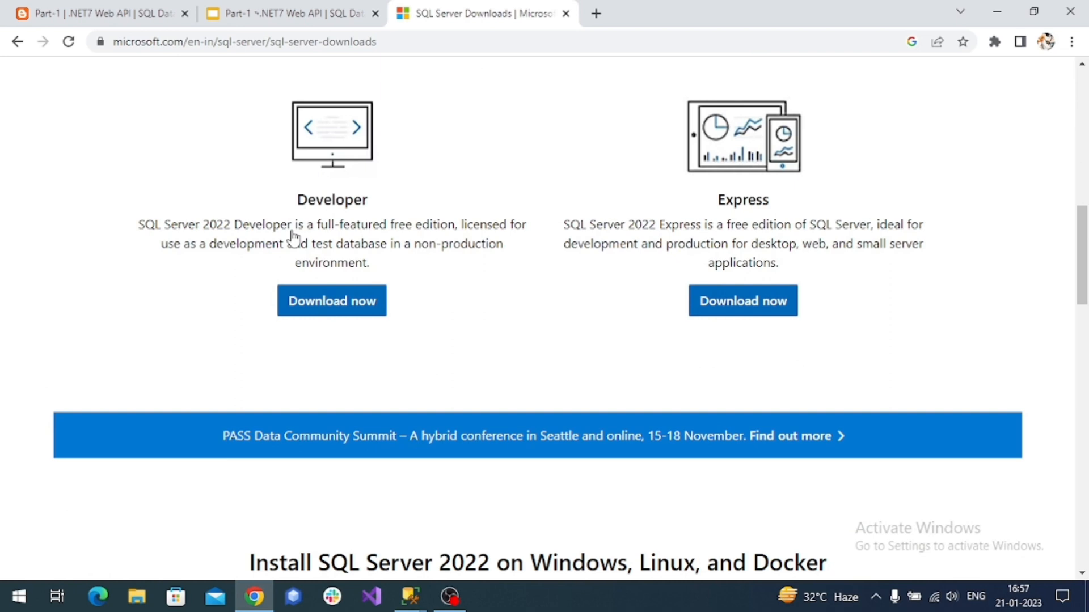
mouse_move(656, 283)
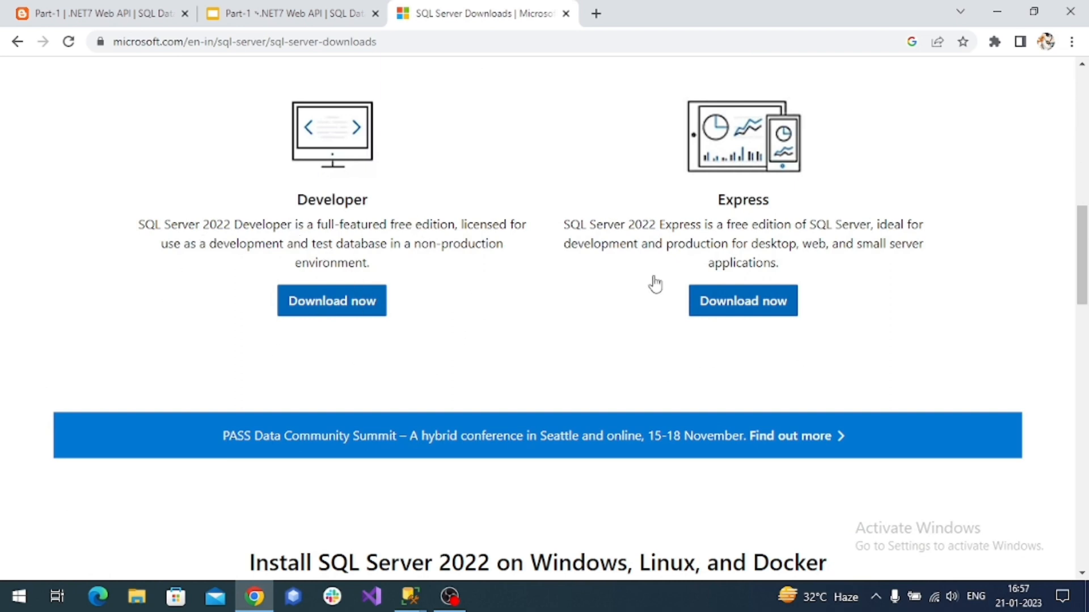
mouse_move(403, 227)
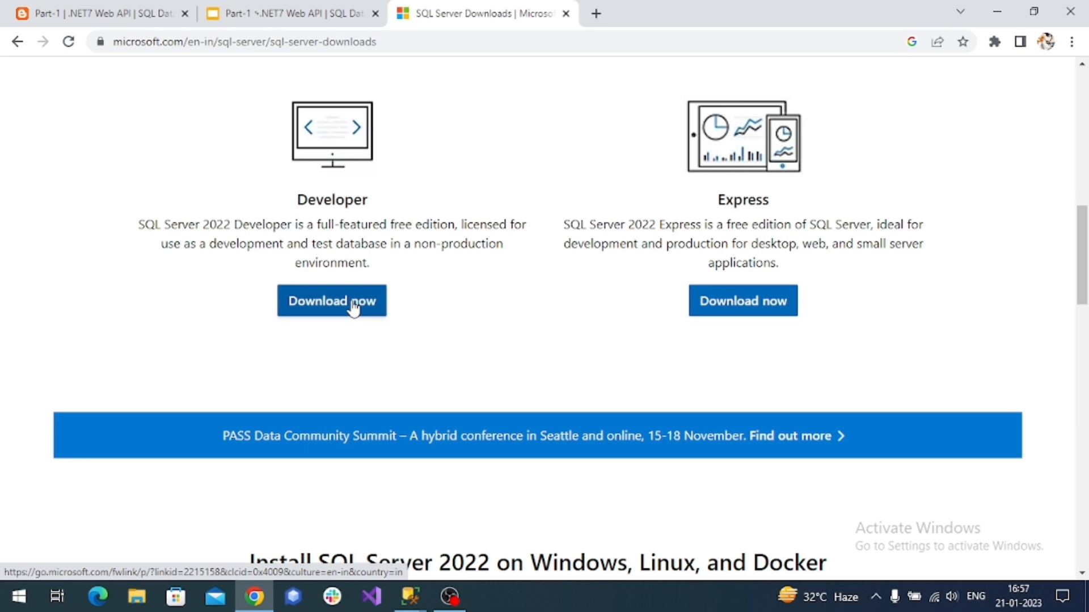
mouse_move(378, 317)
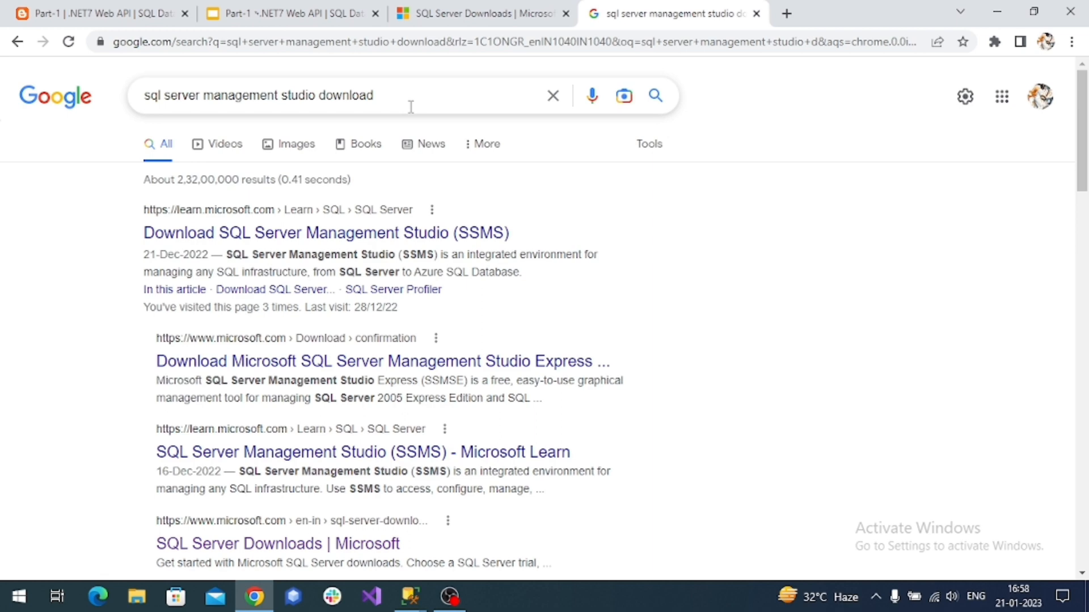
mouse_move(408, 111)
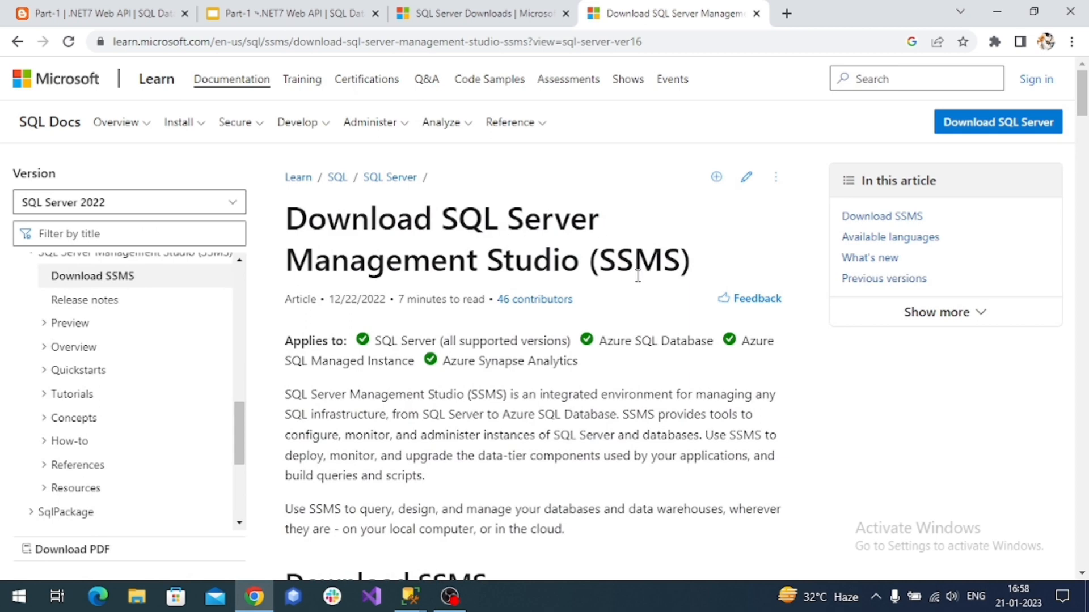
mouse_move(640, 287)
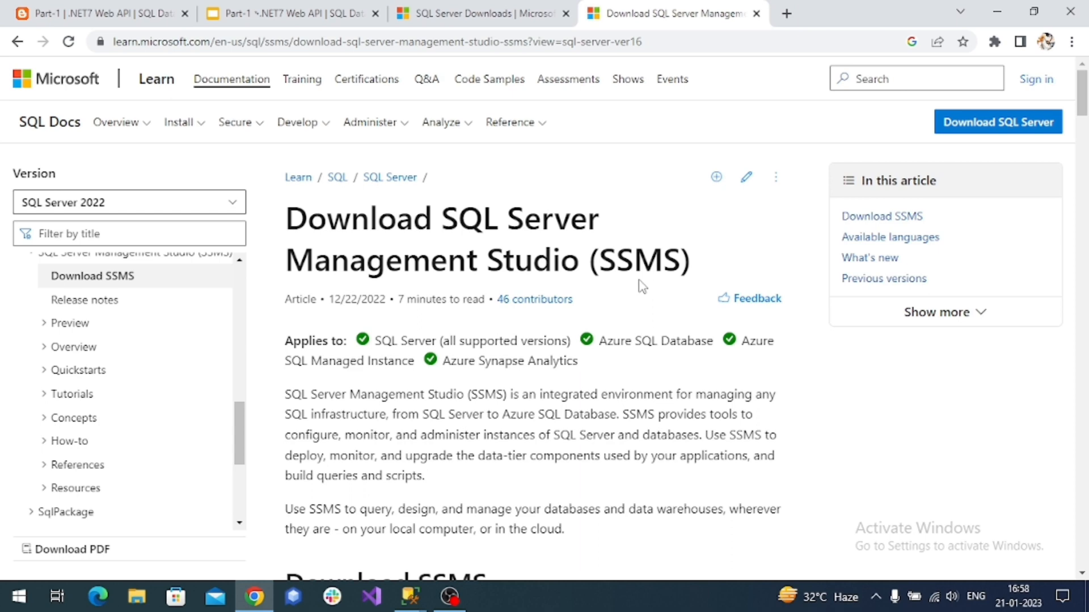
Scroll the Microsoft Learn article down to the SSMS 18.12.1 download section
scroll(down, 3)
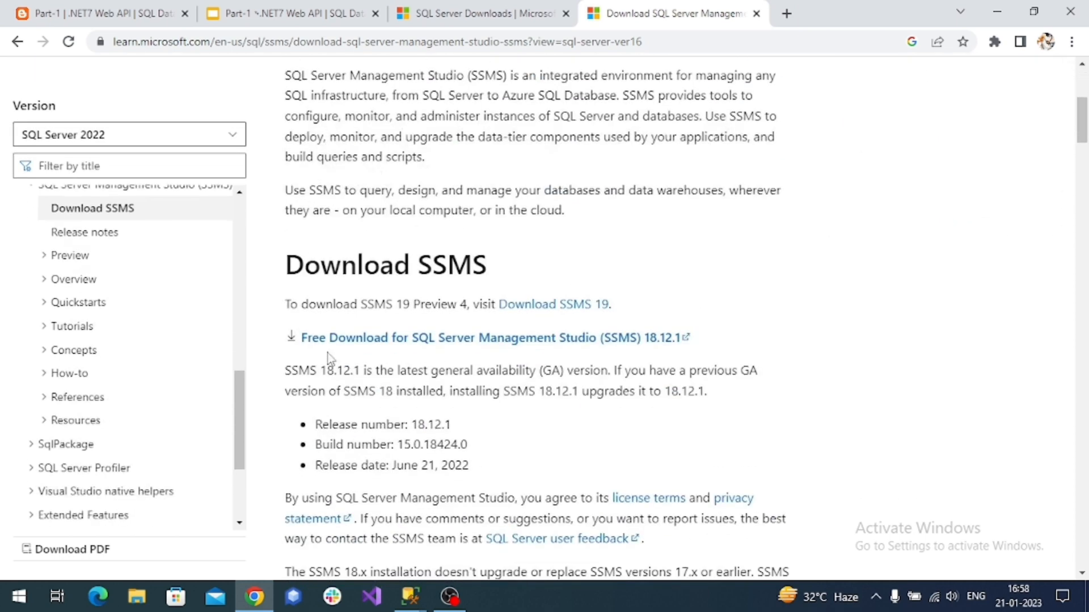
mouse_move(450, 340)
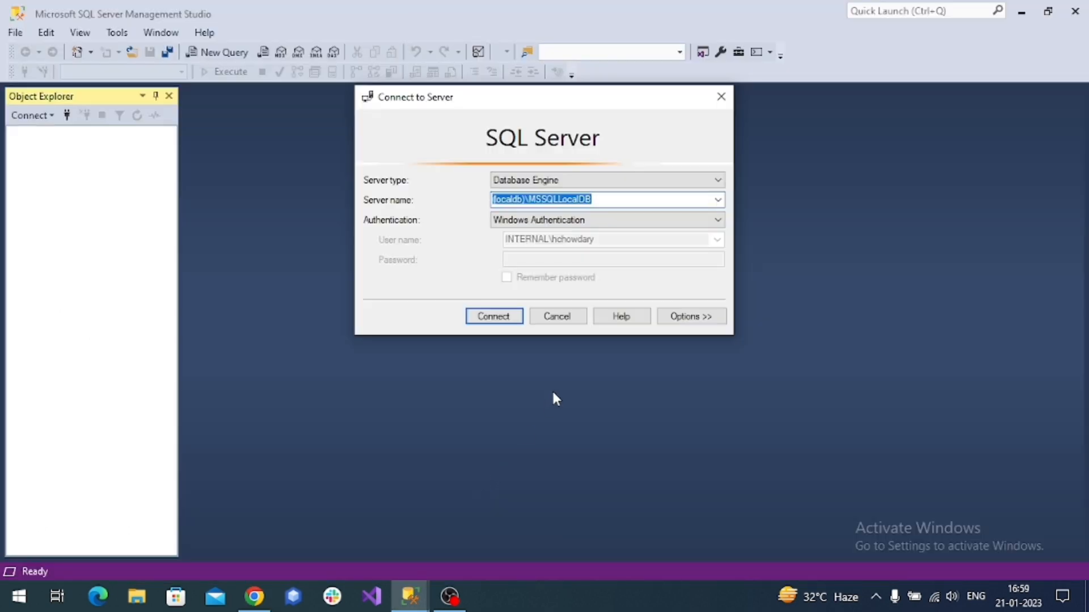
mouse_move(575, 399)
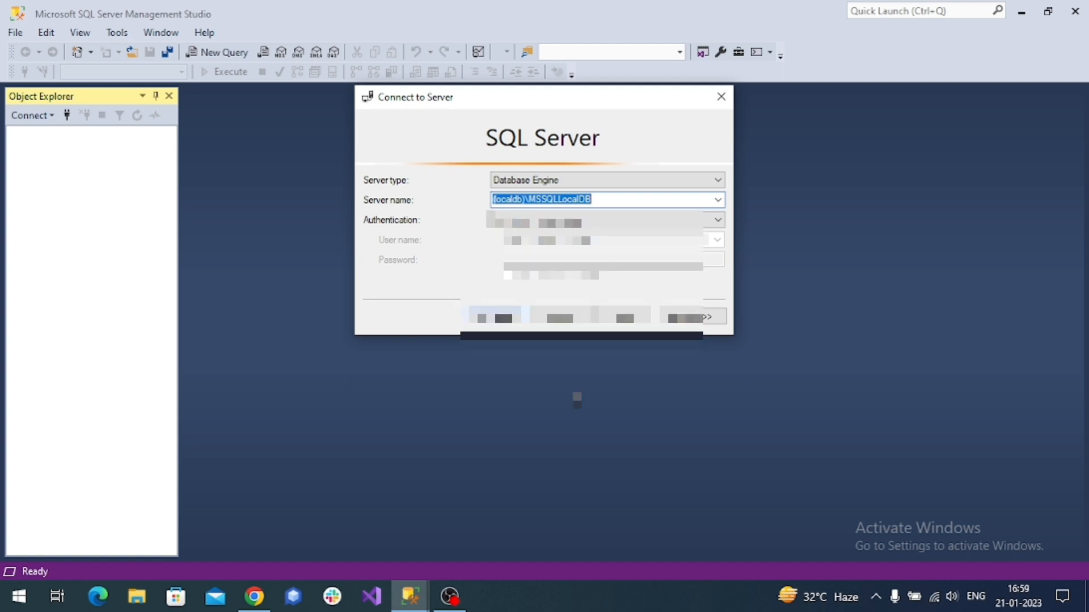
mouse_move(882, 231)
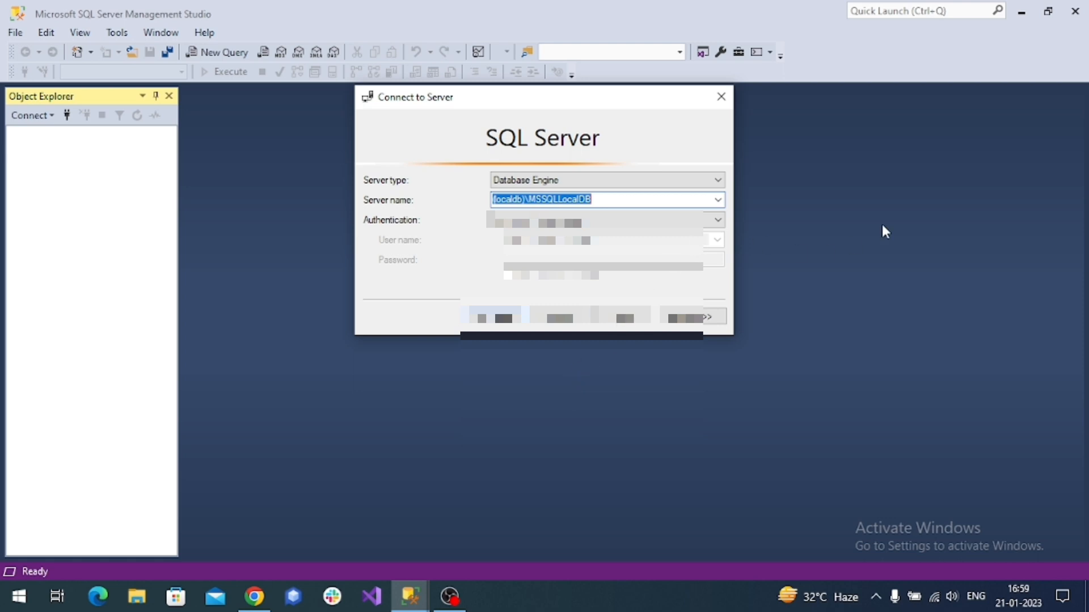
mouse_move(857, 192)
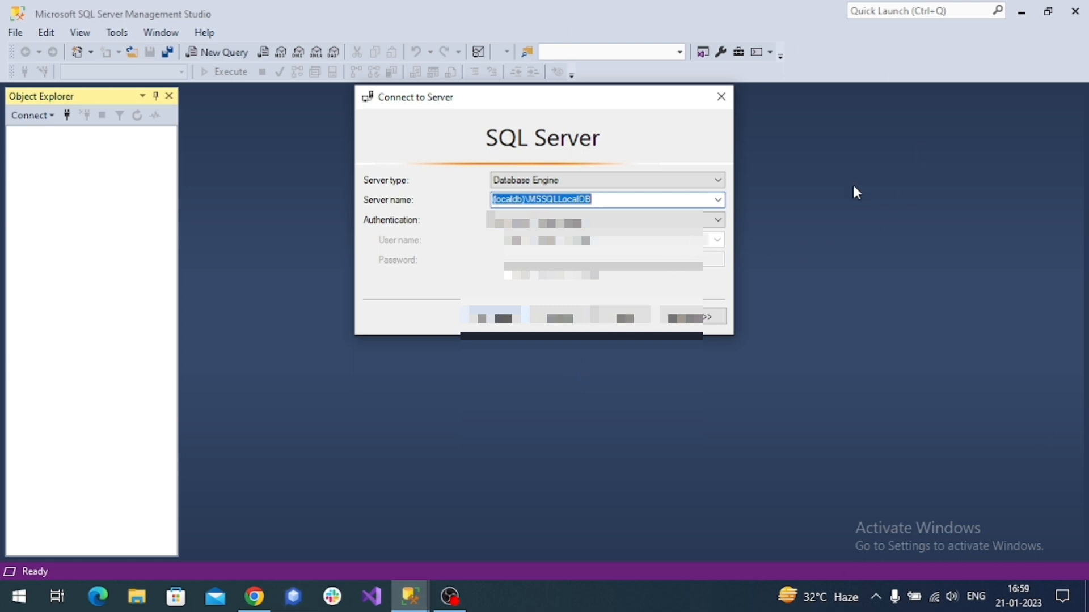
mouse_move(391, 220)
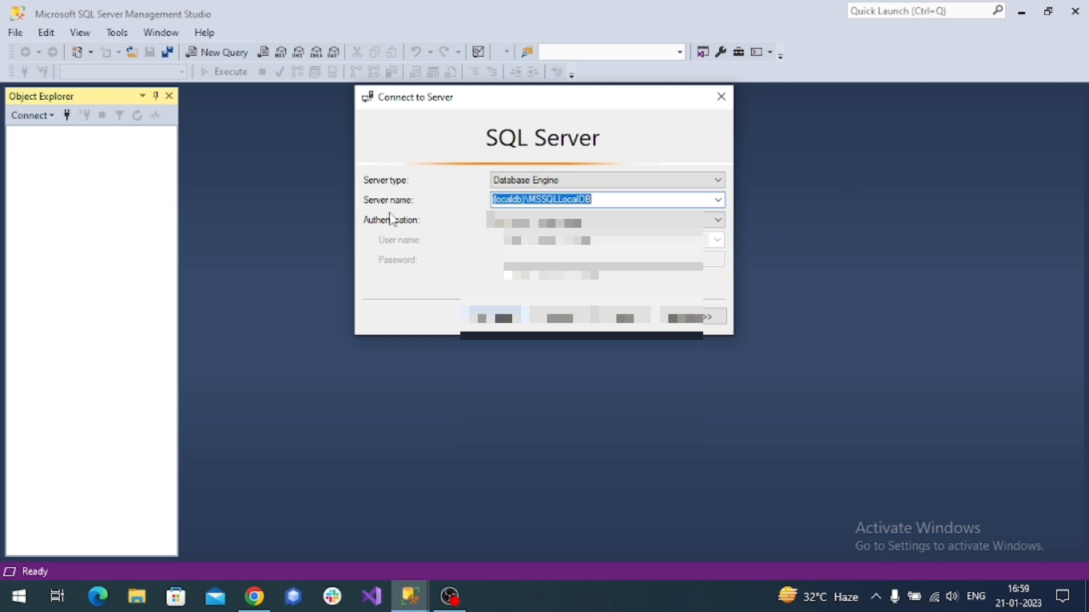
Connect to (localdb)\MSSQLLocalDB using Windows Authentication
click(604, 200)
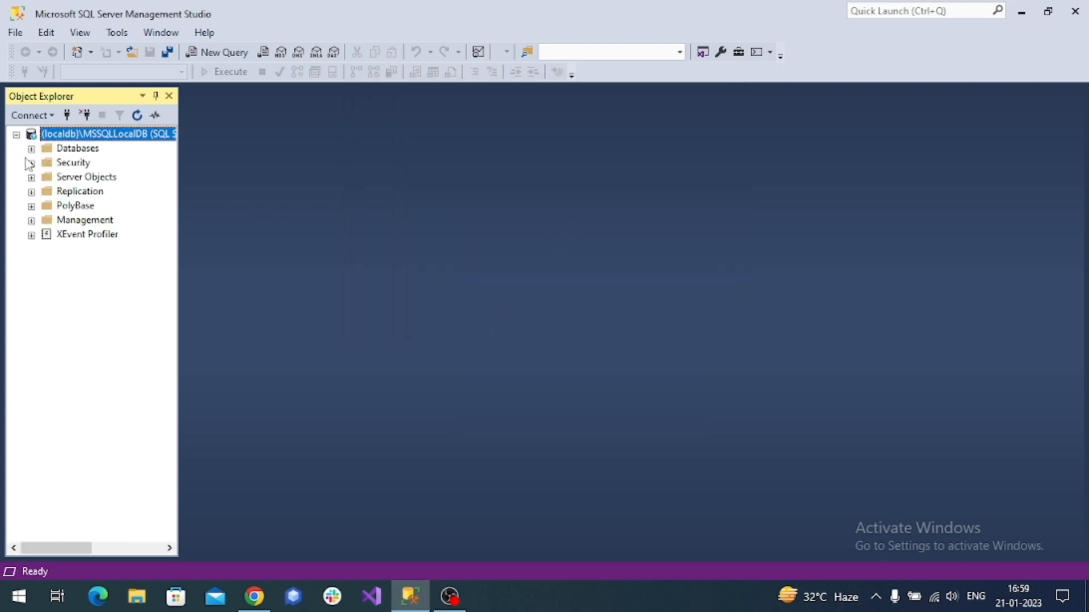
Expand and select the Databases folder in Object Explorer, revealing MyWorldDB
click(31, 149)
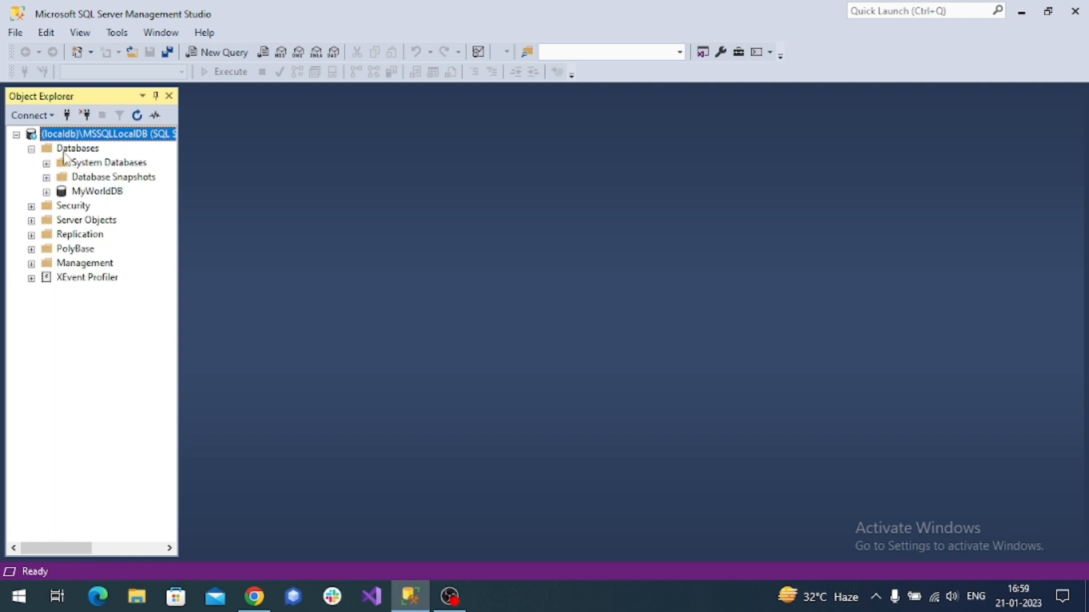
click(78, 148)
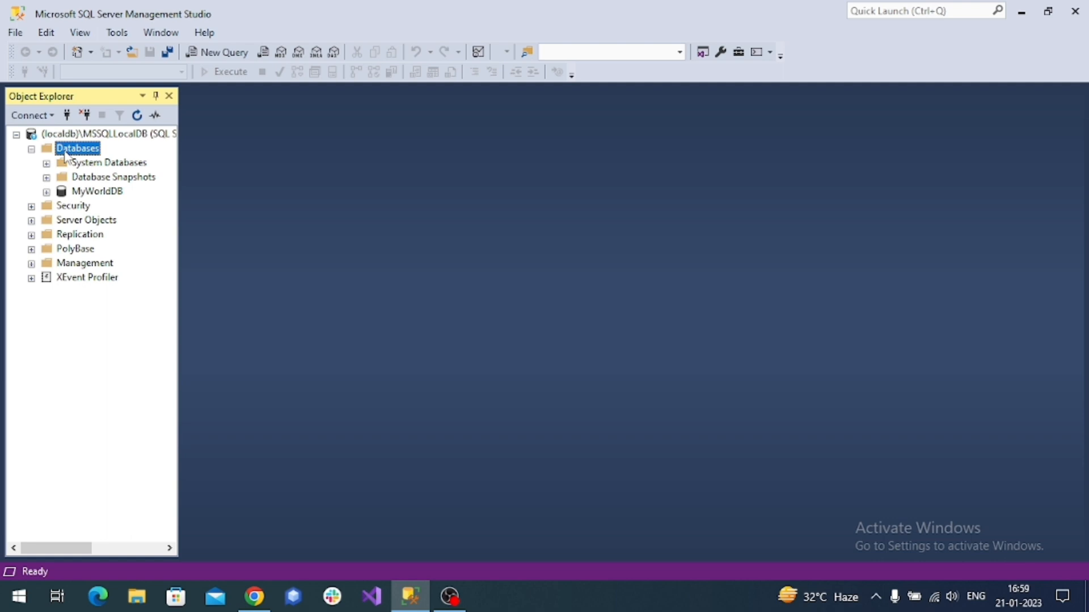
mouse_move(73, 164)
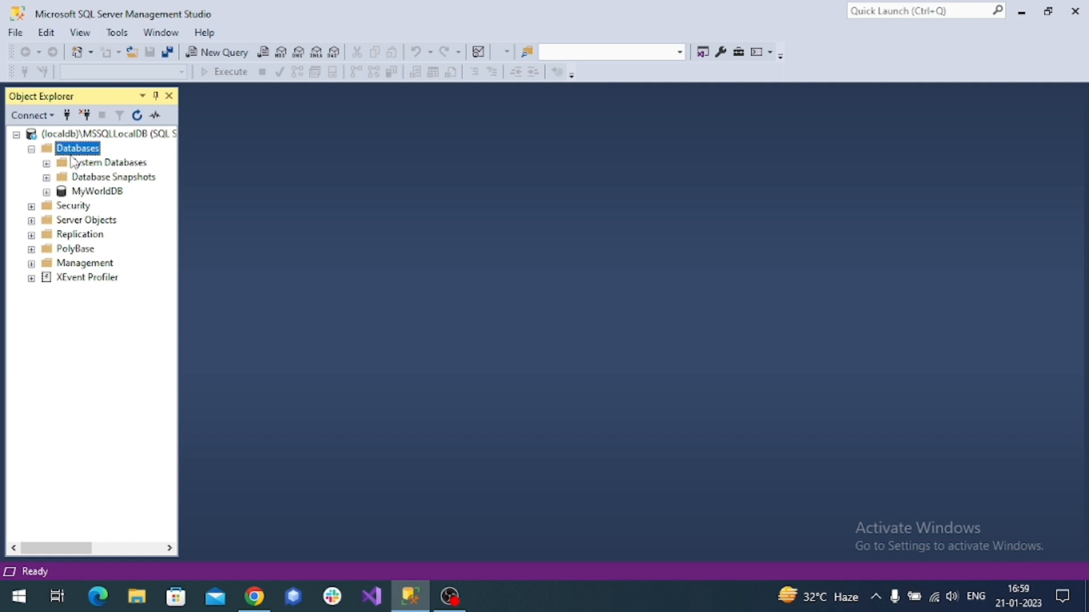
mouse_move(191, 106)
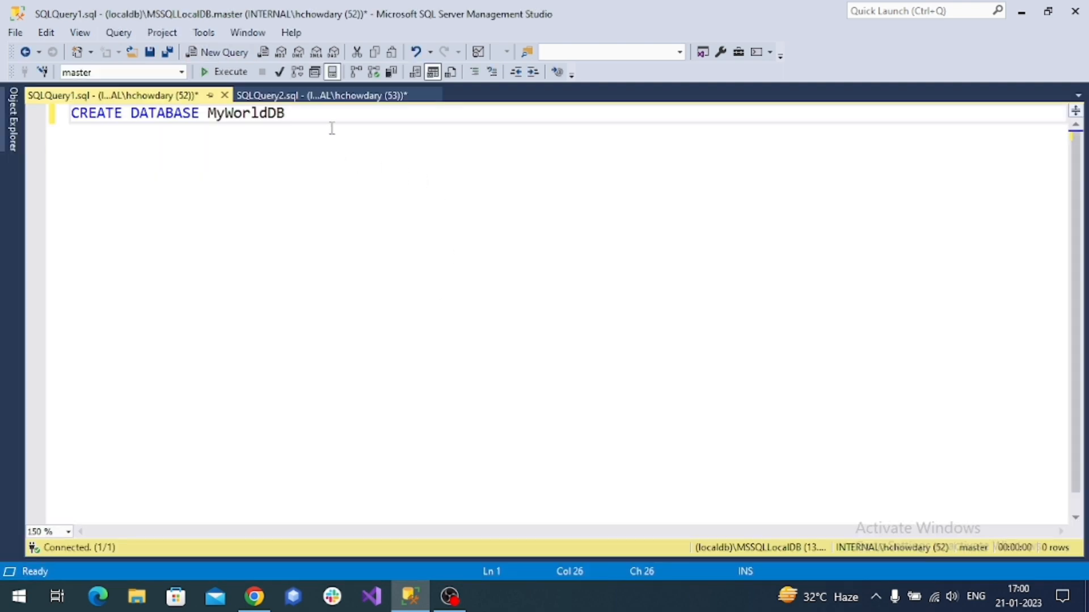
Highlight parts of the CREATE DATABASE MyWorldDB statement, then select it all
drag(284, 114, 71, 114)
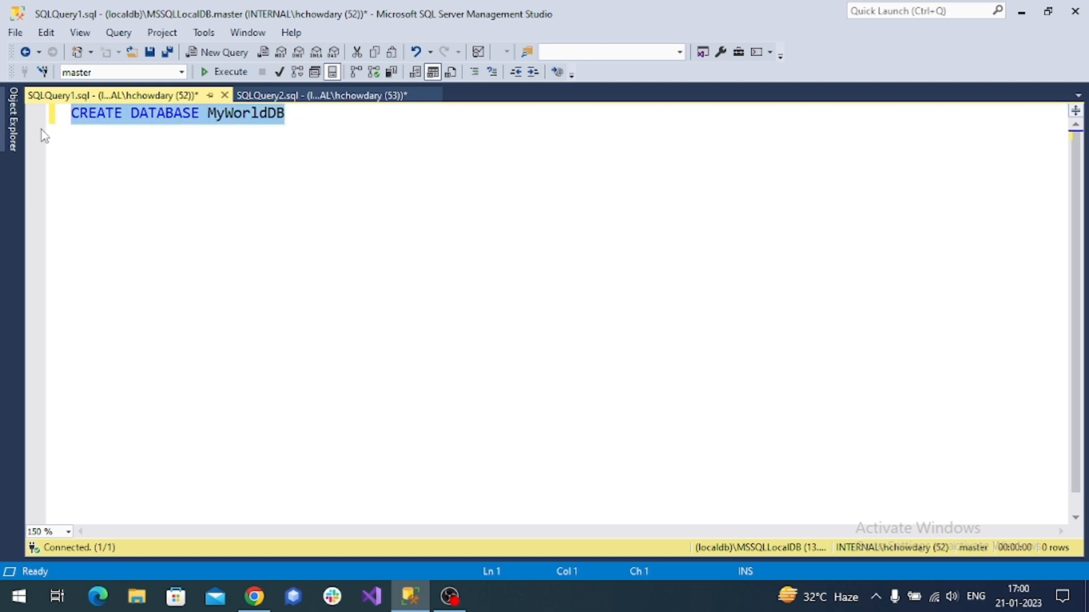
double_click(165, 114)
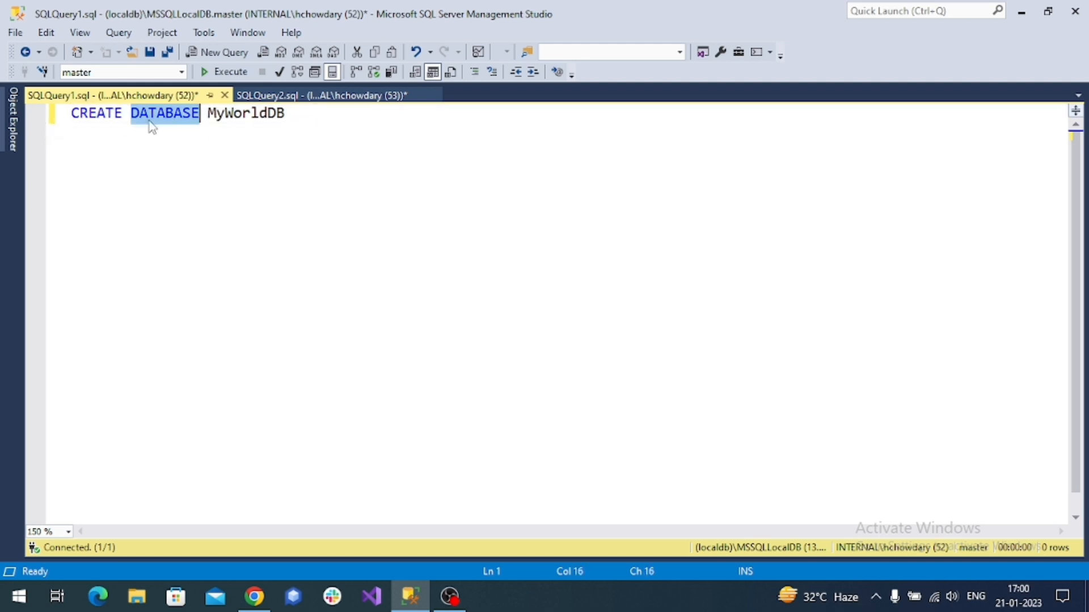
double_click(245, 114)
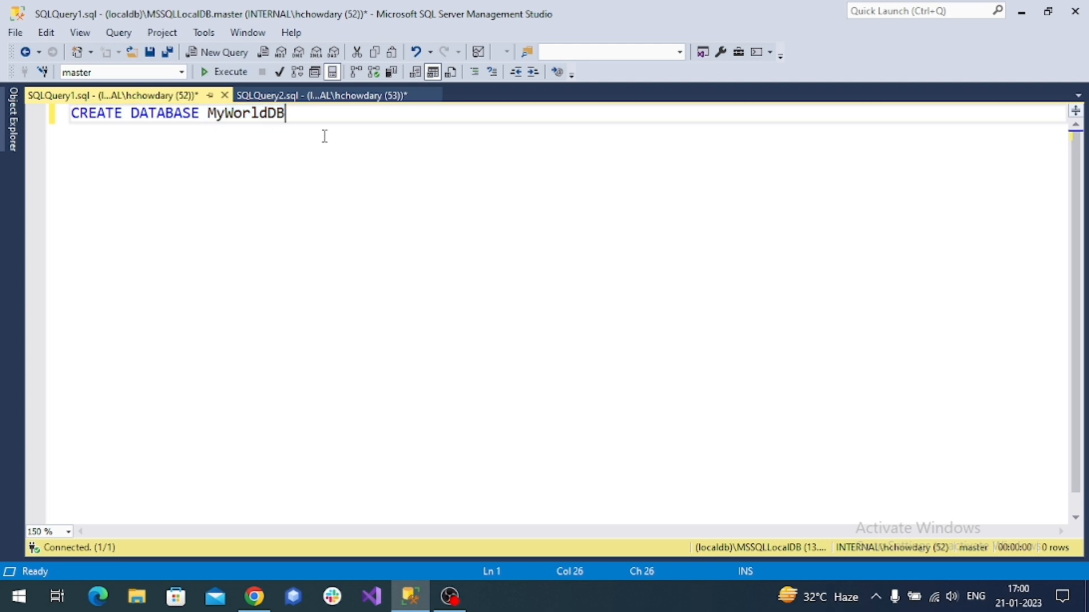
key(Ctrl+a)
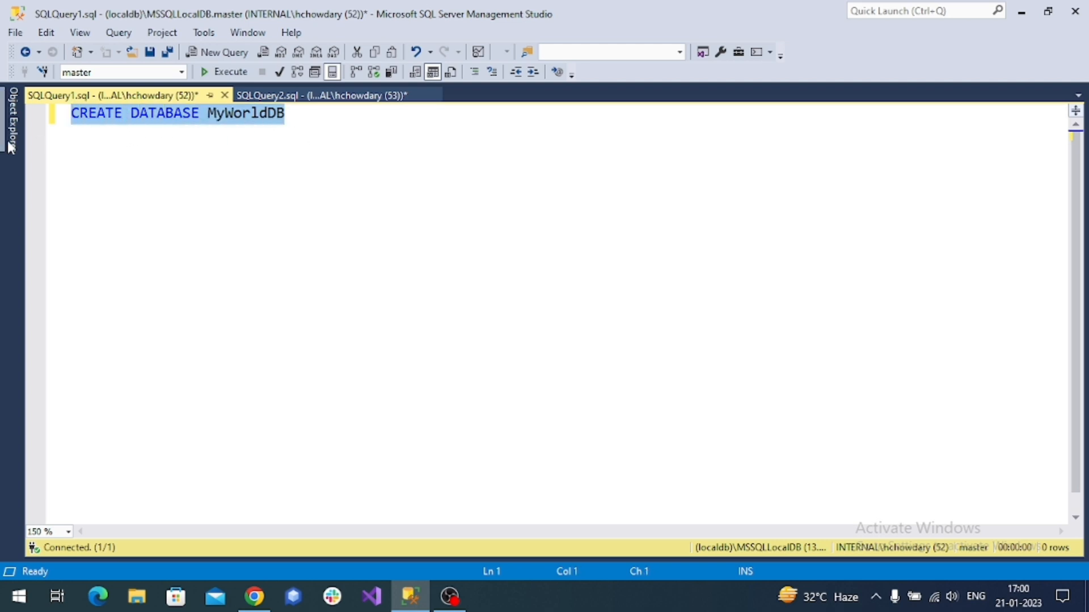
mouse_move(231, 77)
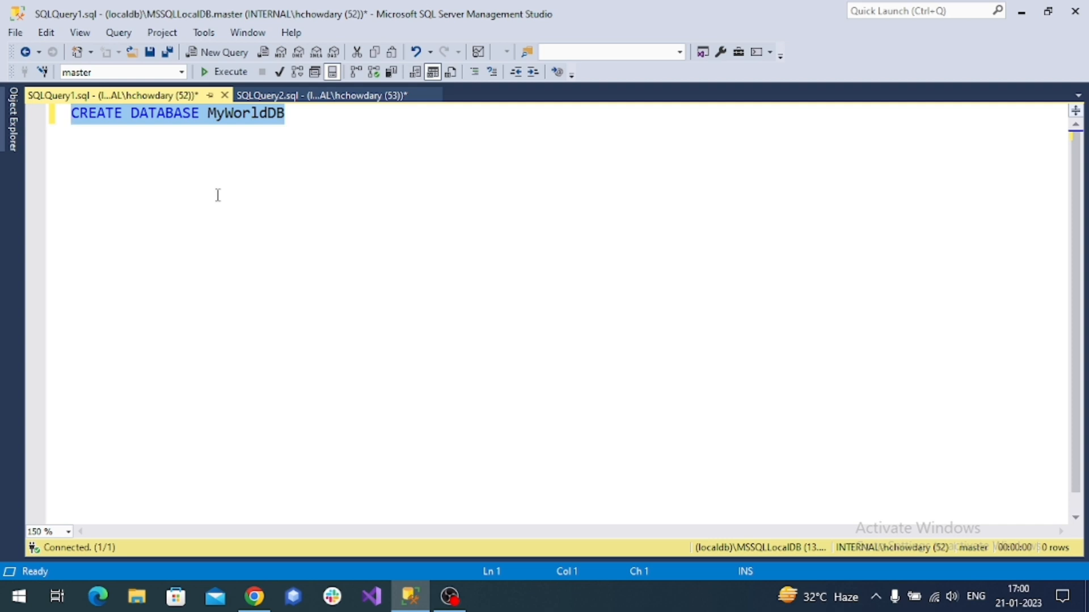
mouse_move(240, 175)
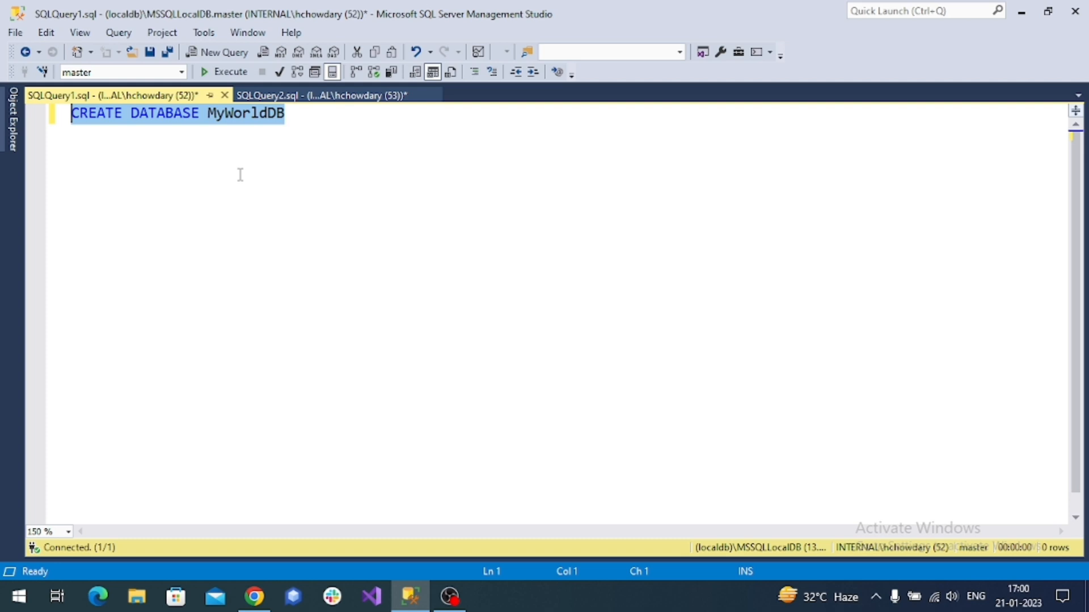
mouse_move(334, 100)
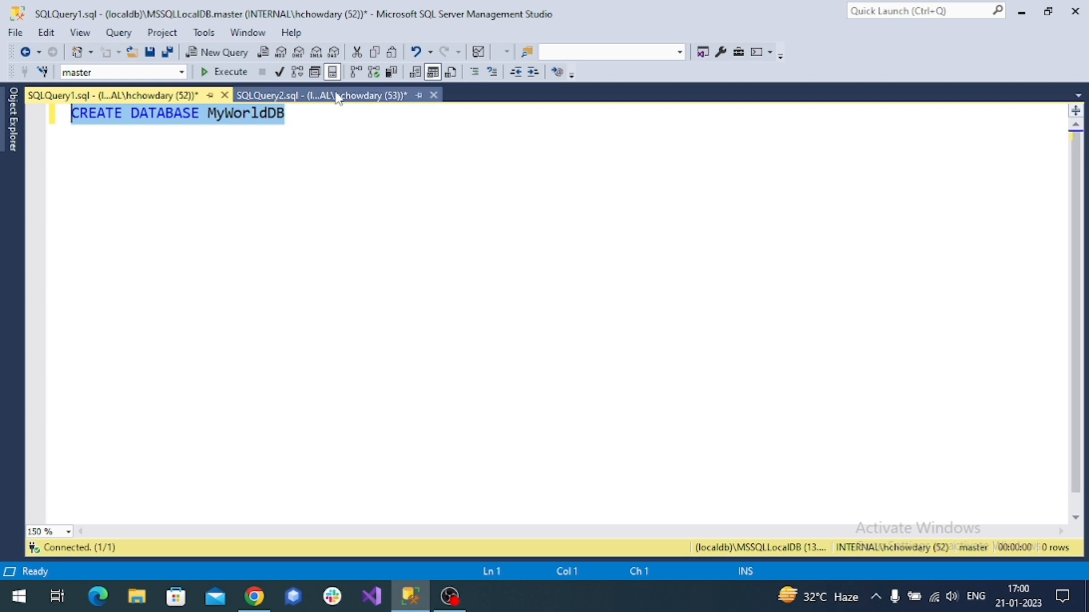
Switch to SQLQuery2.sql and highlight CREATE and the table name Beach
click(323, 95)
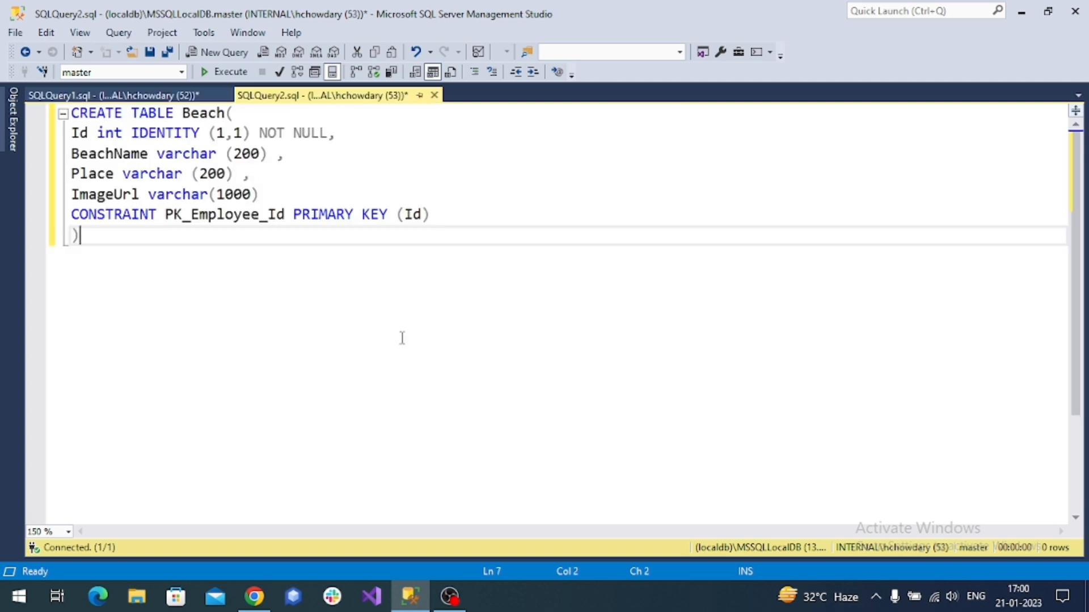
mouse_move(404, 335)
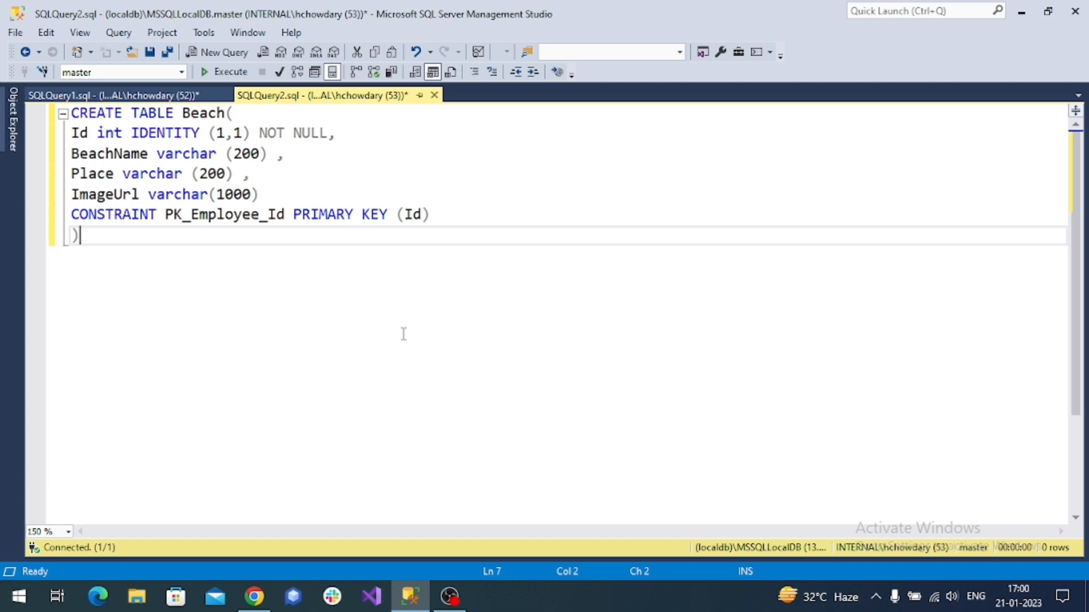
mouse_move(401, 333)
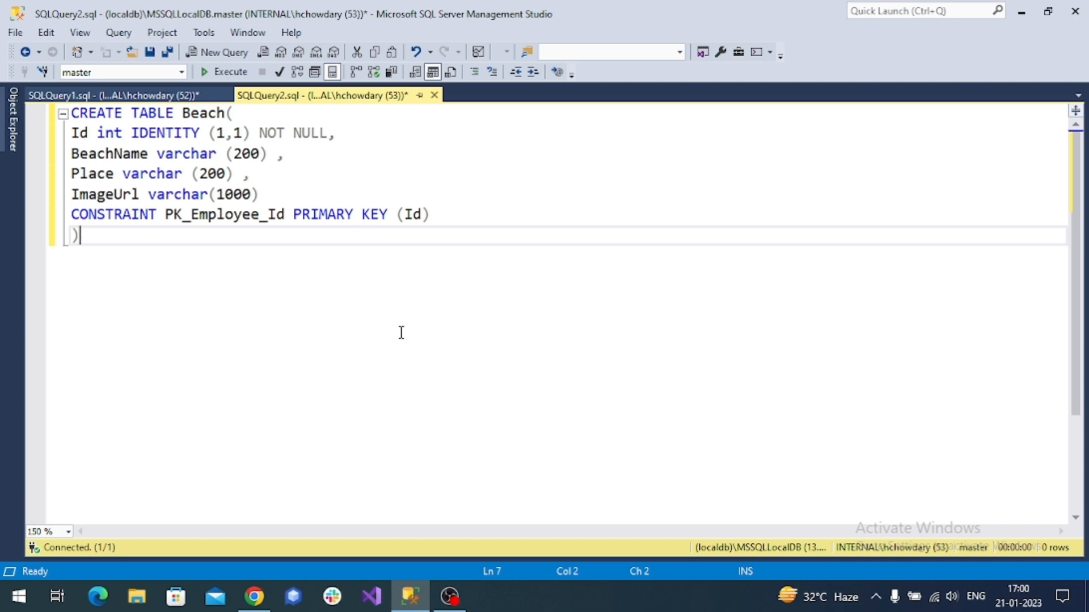
mouse_move(260, 307)
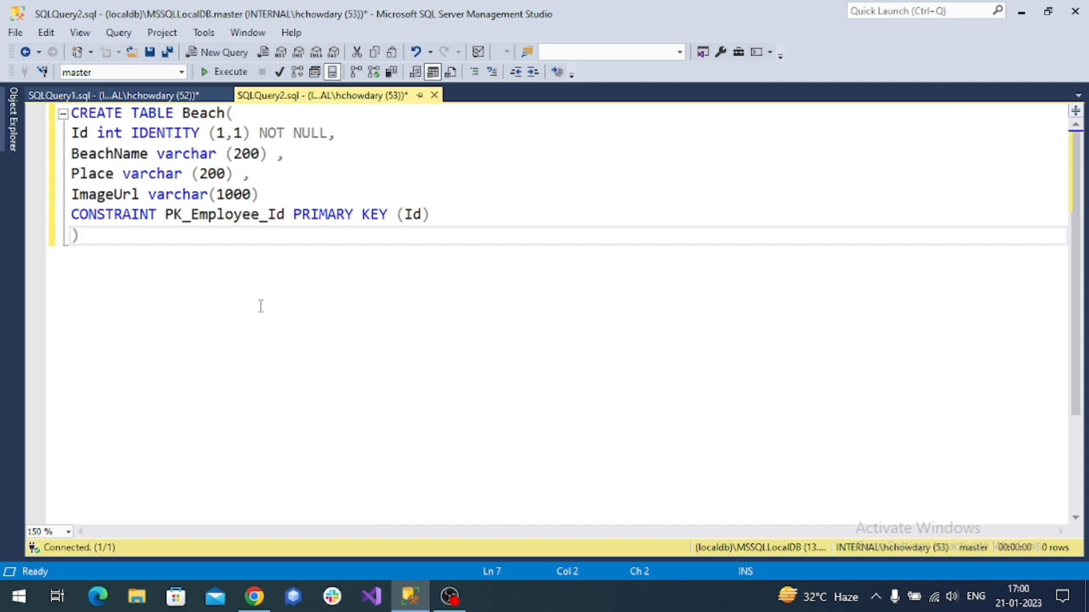
double_click(203, 113)
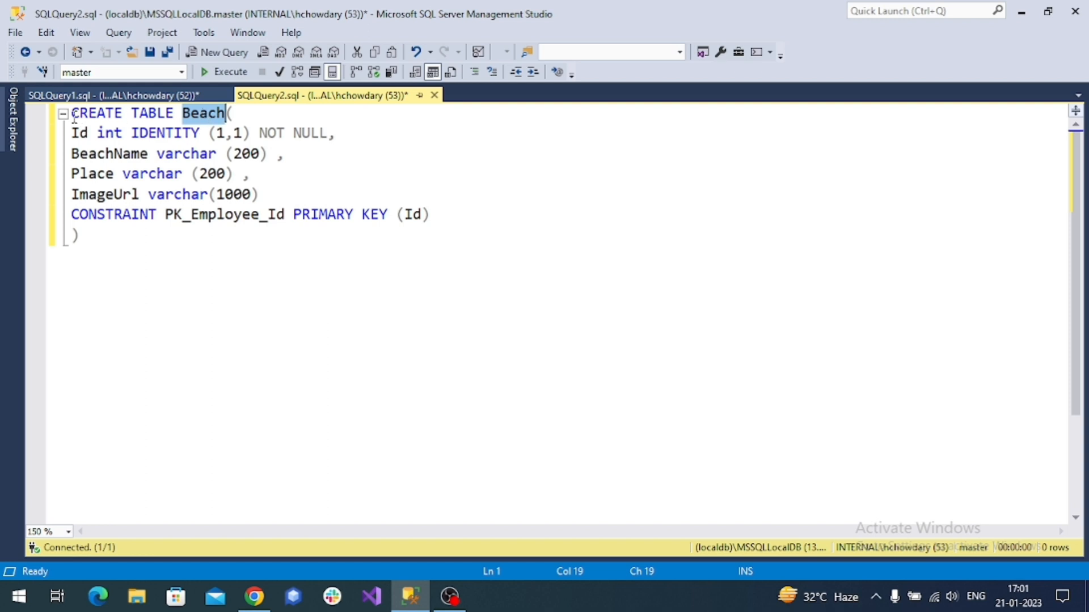
double_click(98, 113)
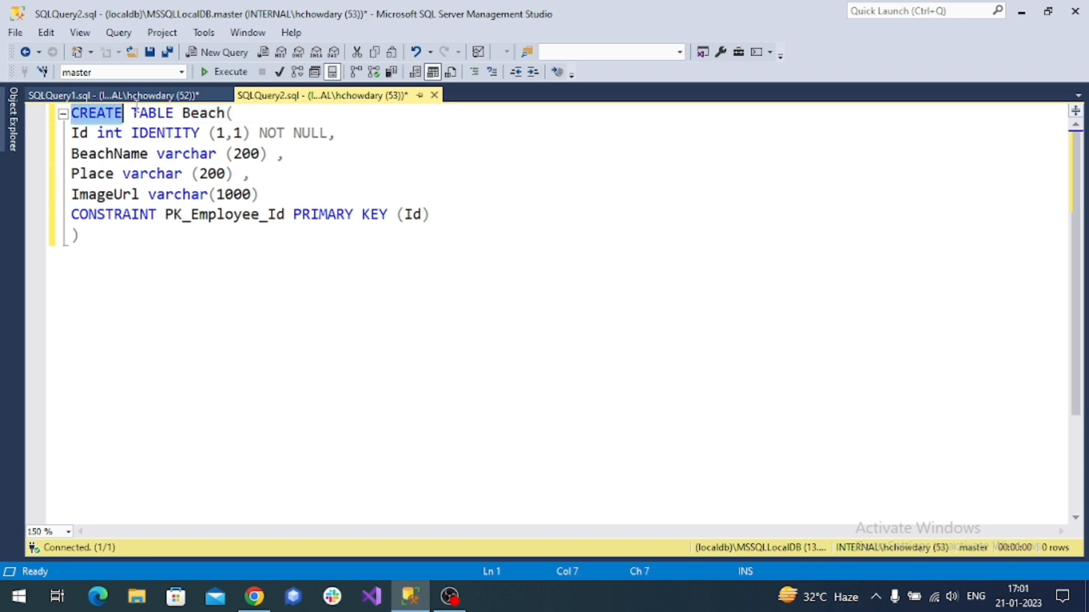
click(207, 112)
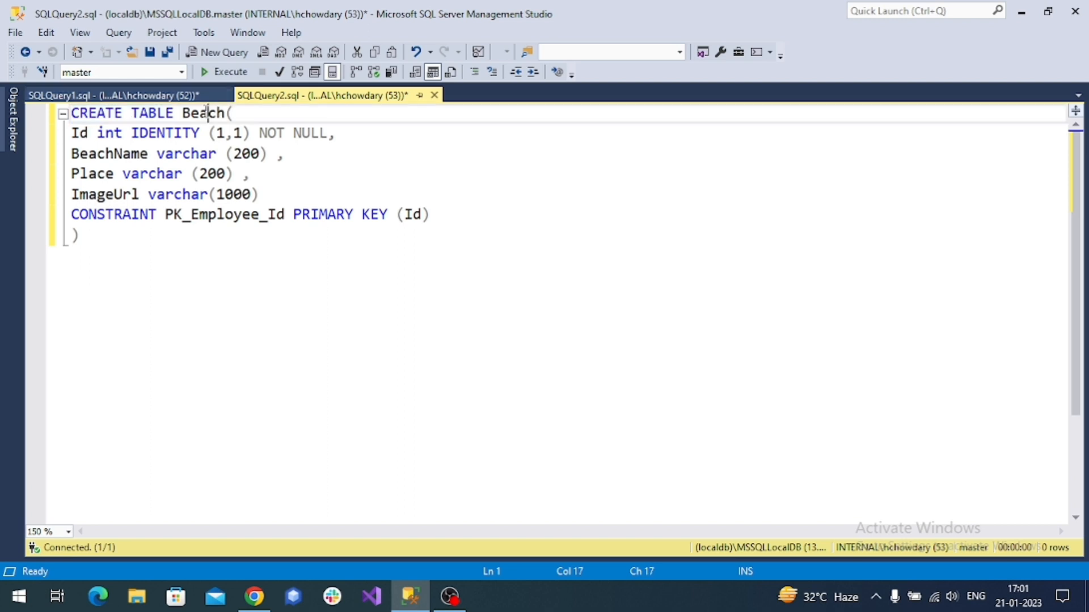
double_click(202, 113)
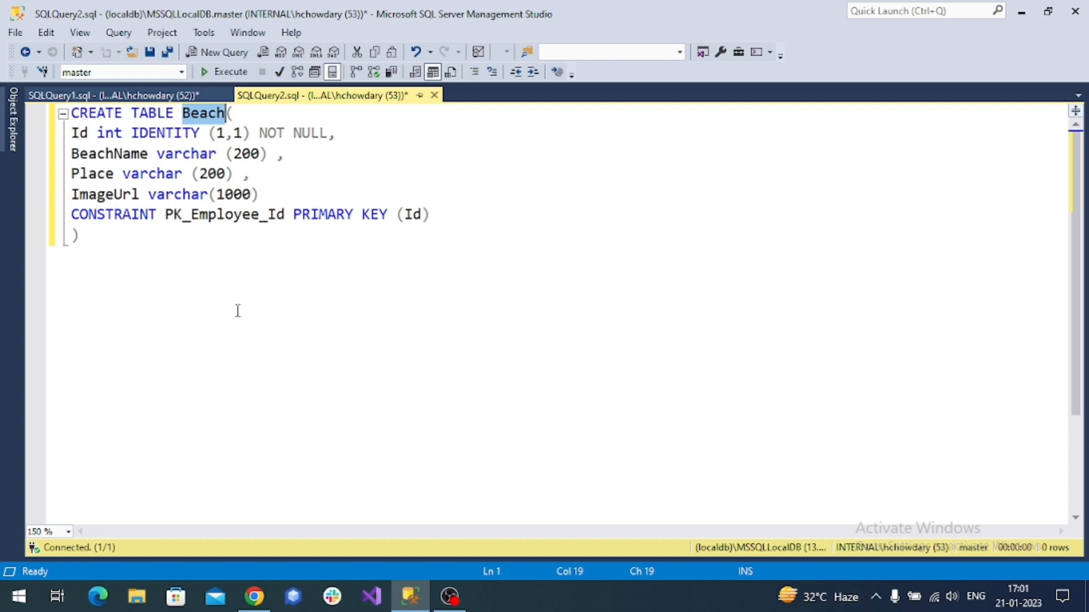
Highlight the Id, NULL, BeachName and varchar parts, ending at the CONSTRAINT line
double_click(79, 133)
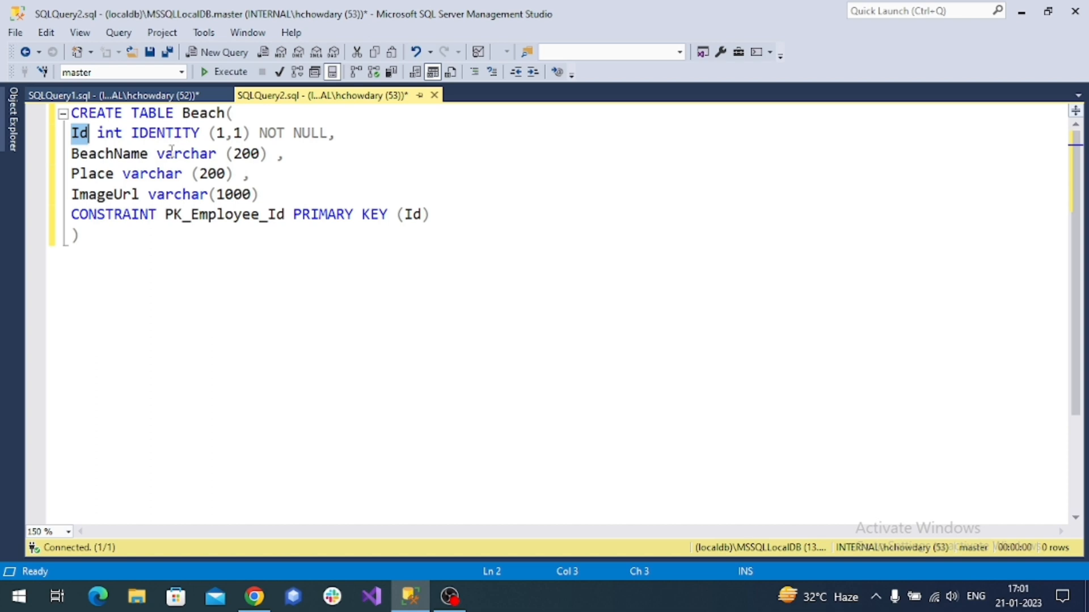
mouse_move(147, 174)
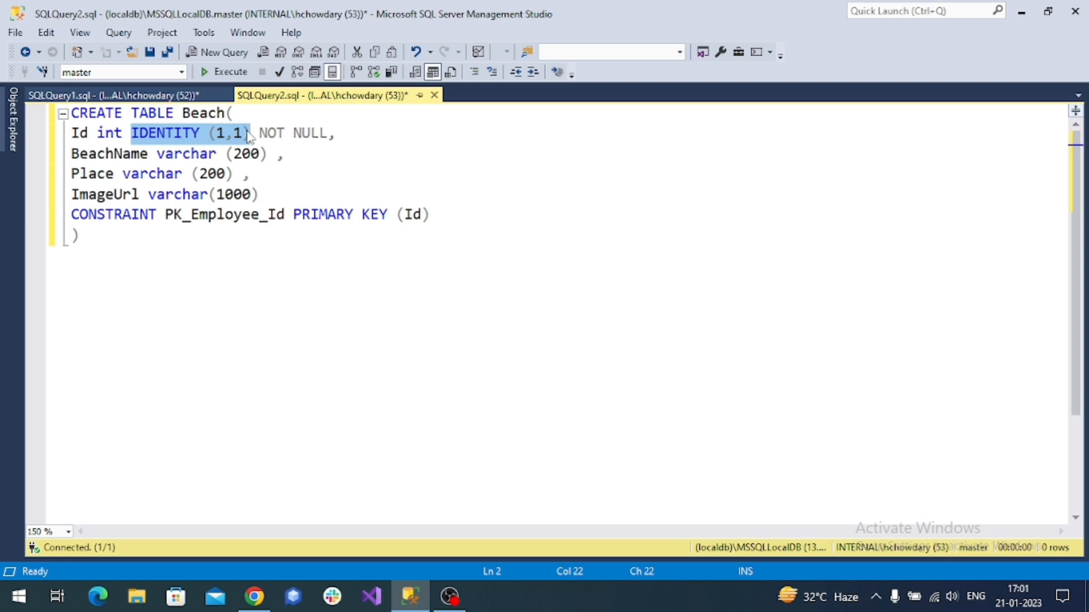
double_click(310, 133)
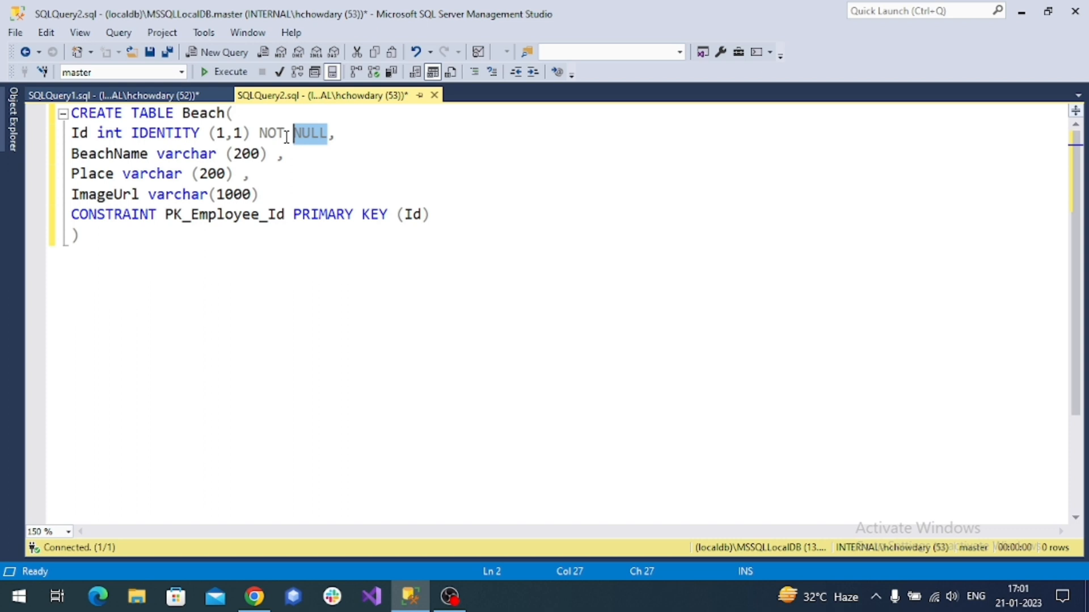
double_click(110, 154)
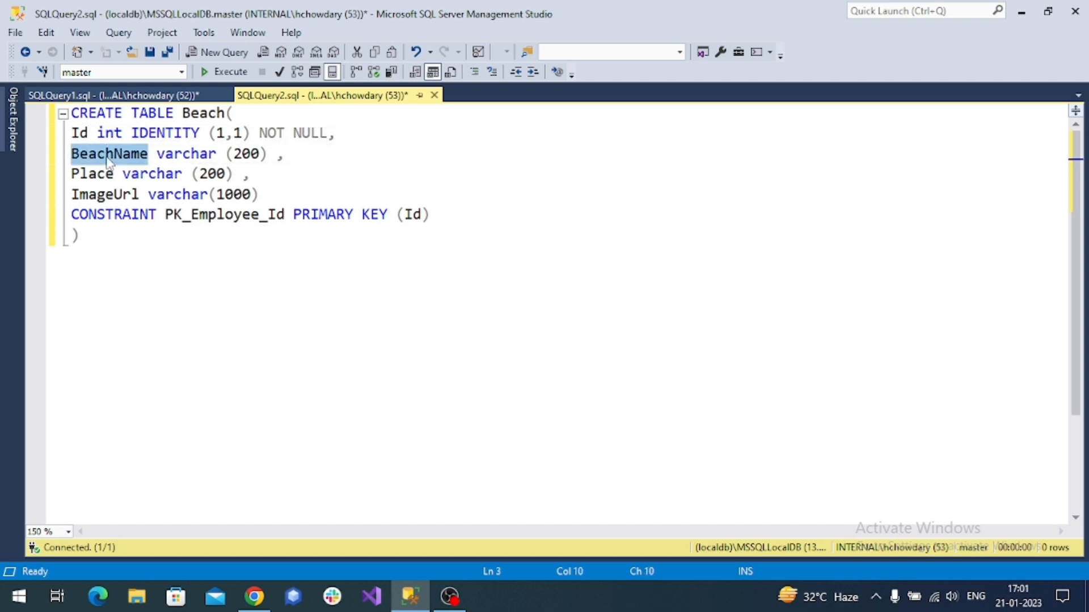
double_click(105, 194)
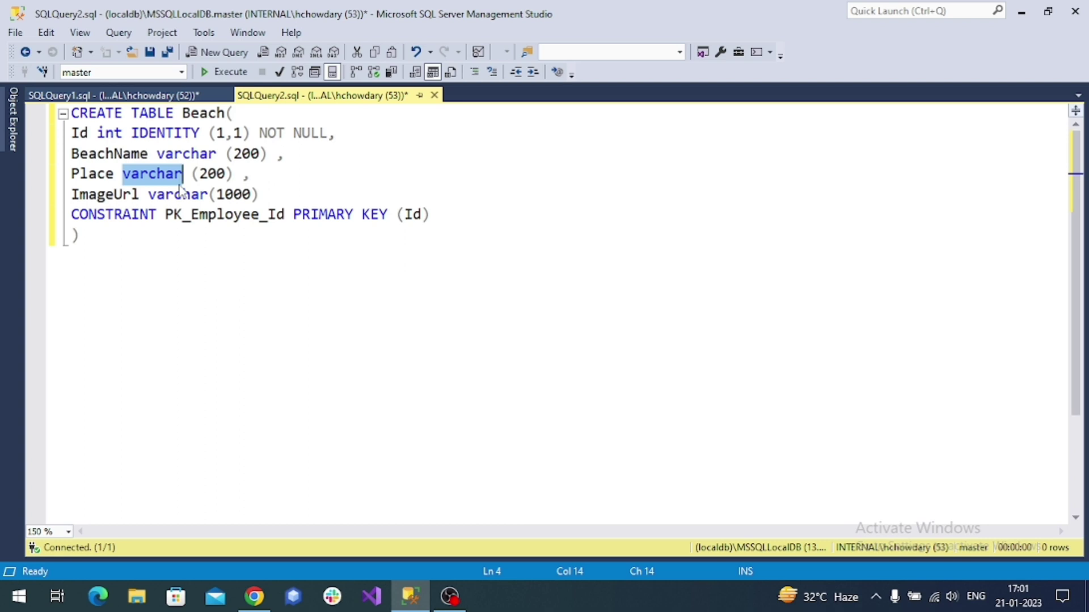
click(71, 214)
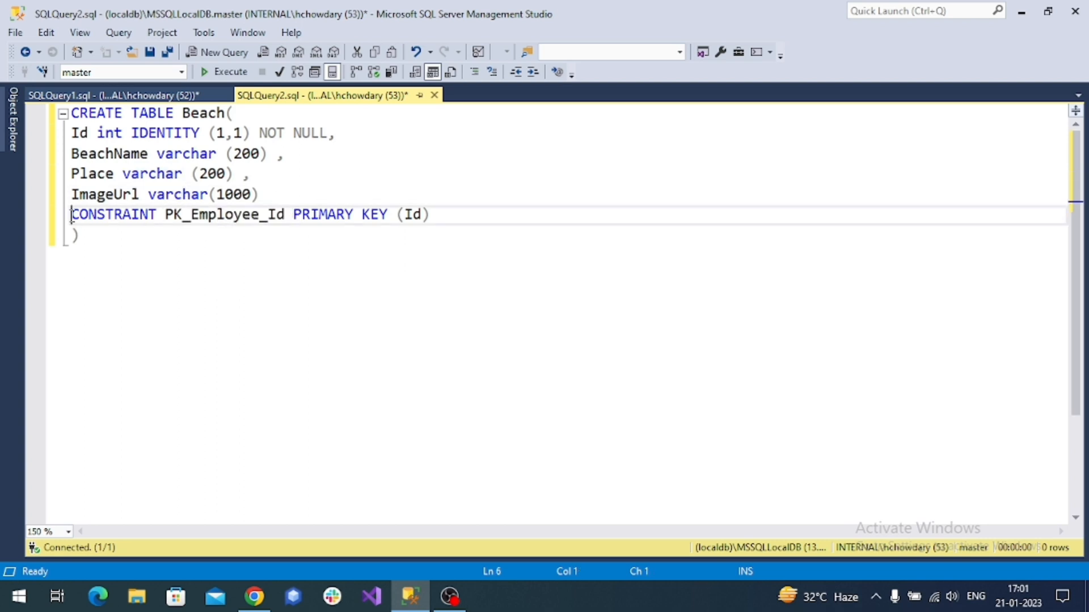
Select the whole CREATE TABLE Beach script and target it at MyWorldDB
drag(71, 214, 430, 214)
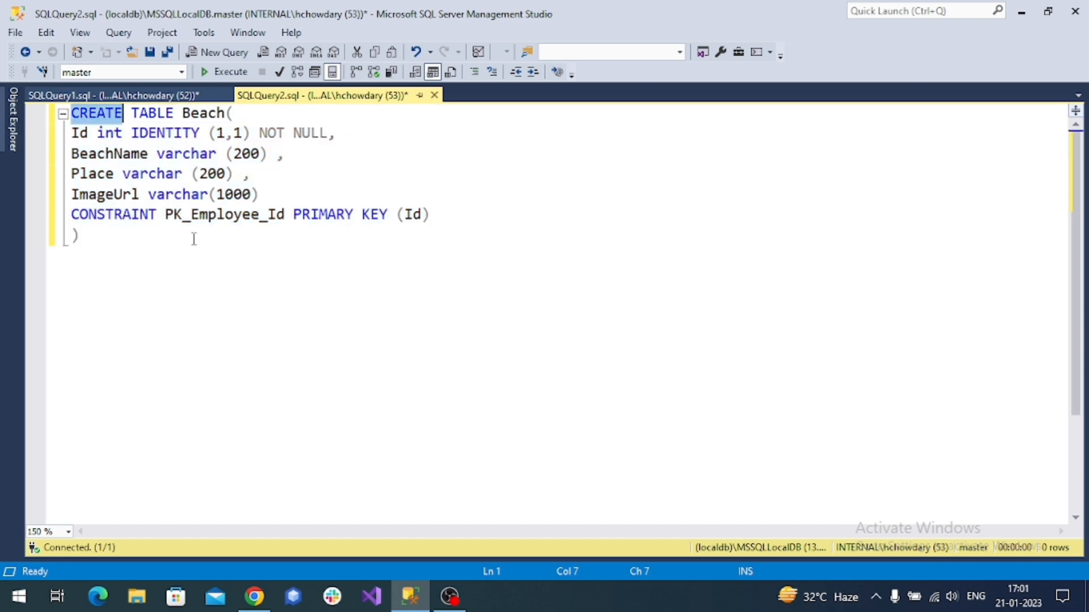
key(ctrl+a)
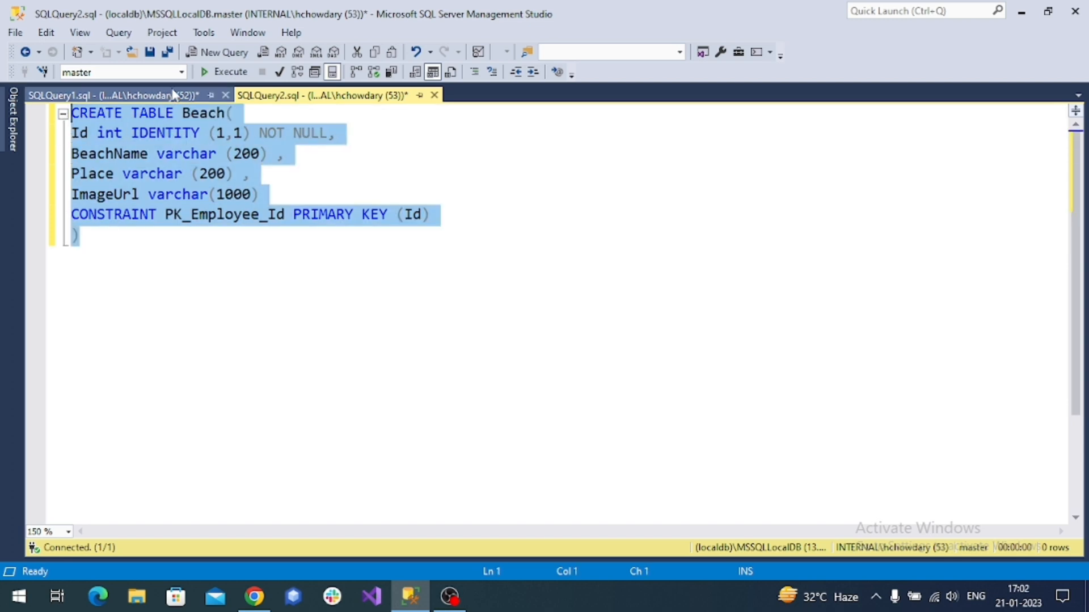
click(180, 71)
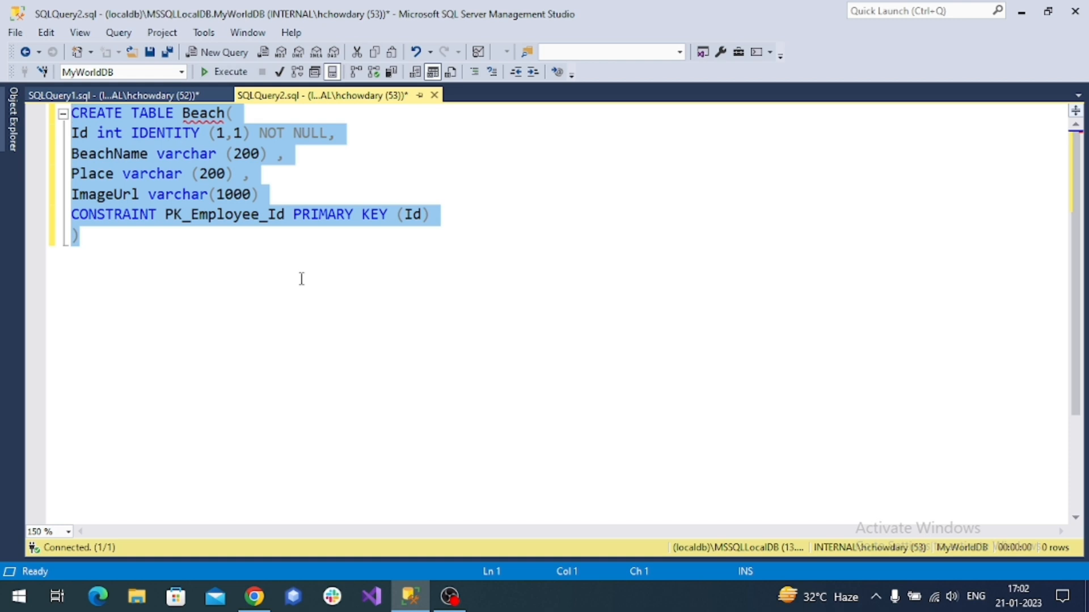
mouse_move(5, 159)
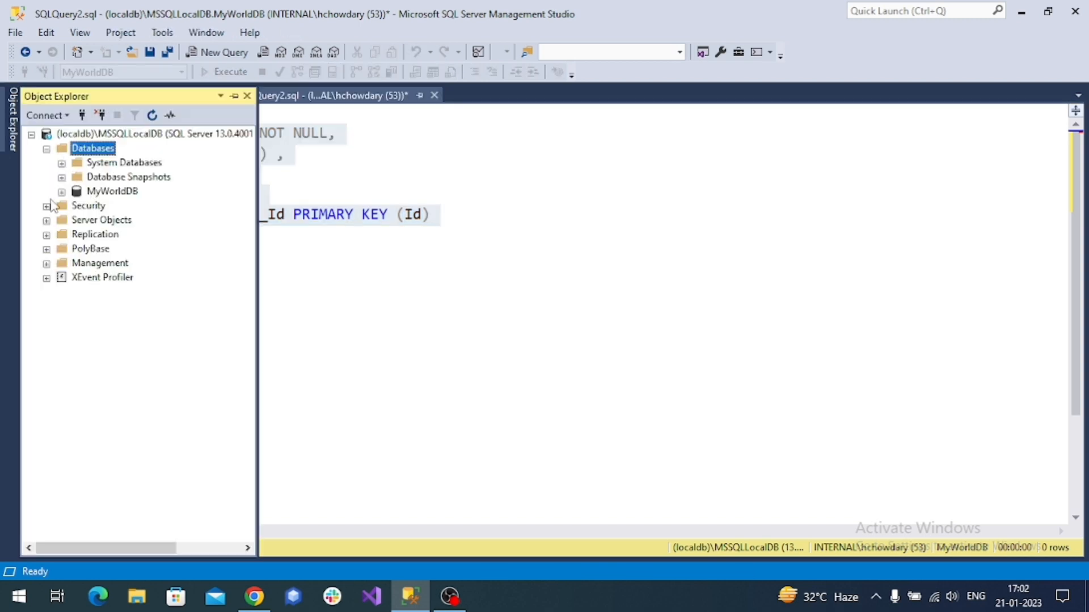
Expand MyWorldDB and its Tables folder, then right-click dbo.Beach
click(61, 191)
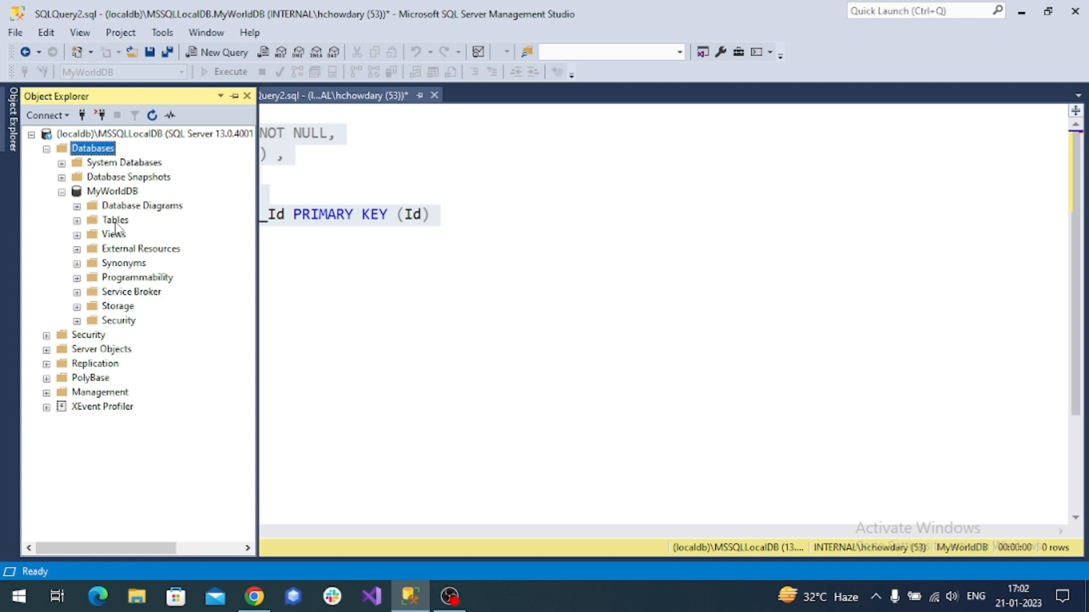
mouse_move(102, 224)
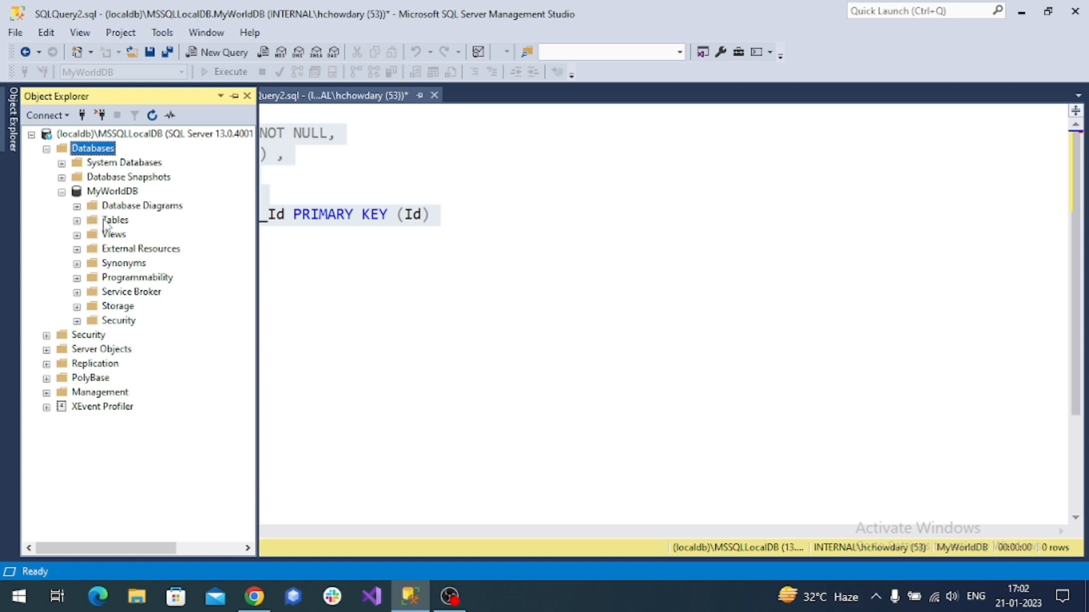
click(77, 220)
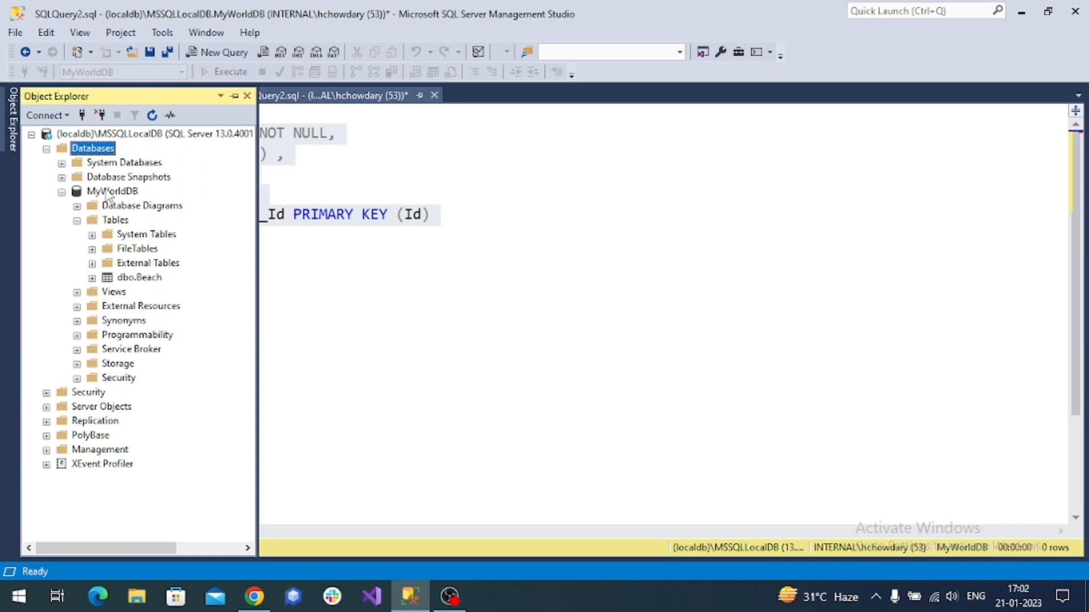
right_click(139, 277)
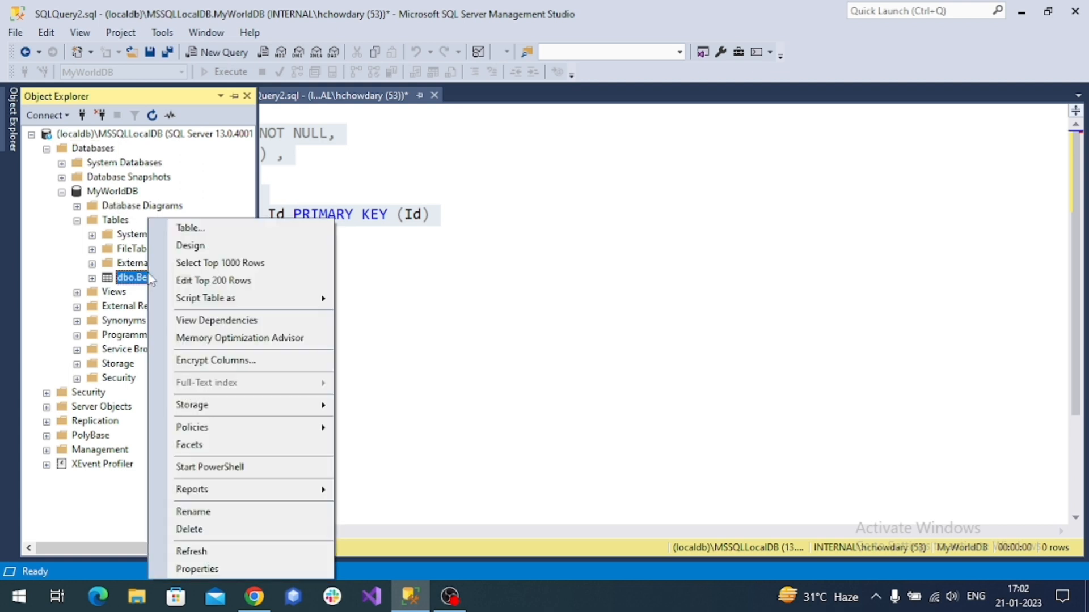
Choose Select Top 1000 Rows on dbo.Beach to view its empty four-column result
click(219, 263)
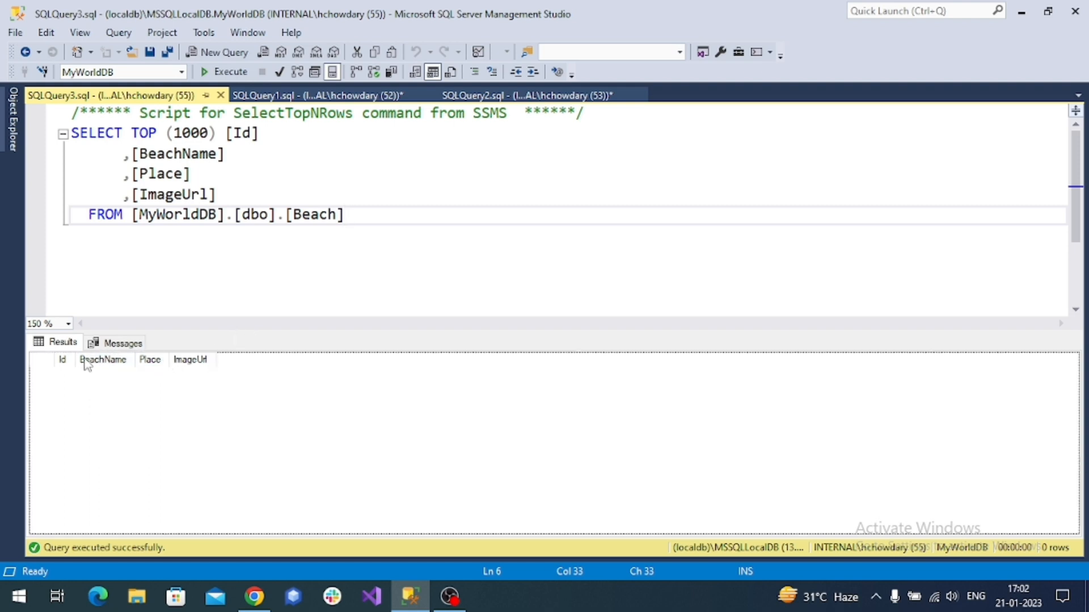
mouse_move(471, 393)
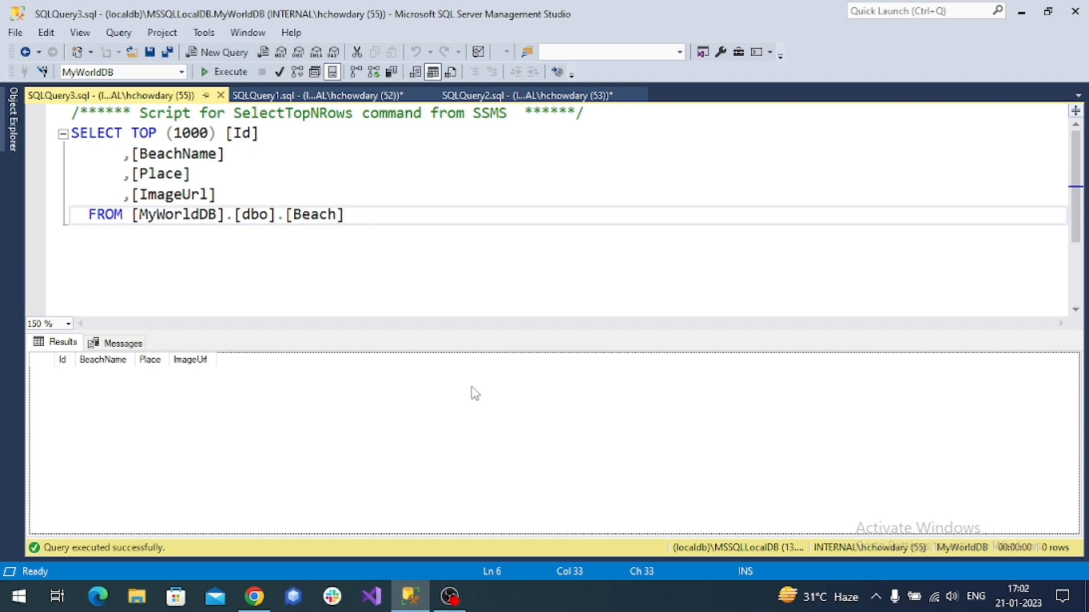